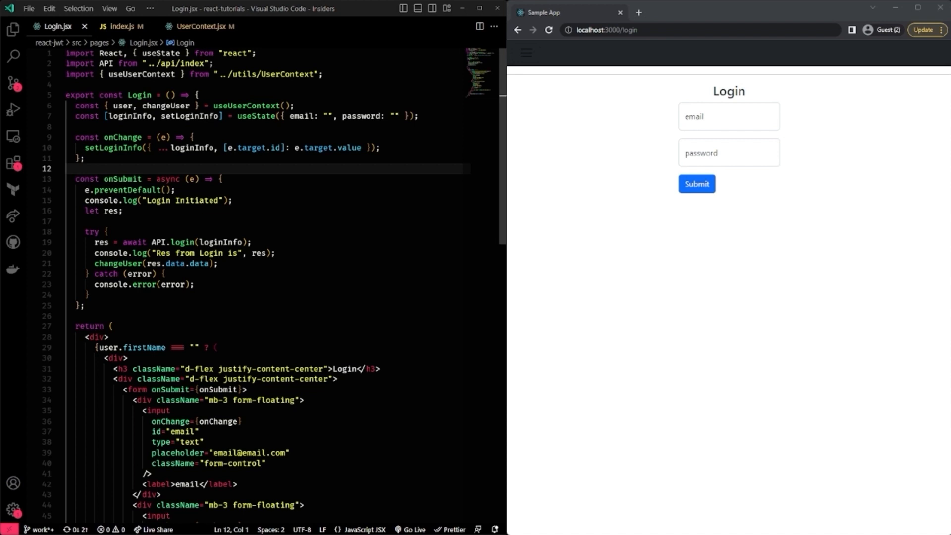
Step: Review the login API call in onSubmit's try block, then switch to UserContext.jsx
{"action": "scroll", "scroll_direction": "down", "scroll_amount": 3}
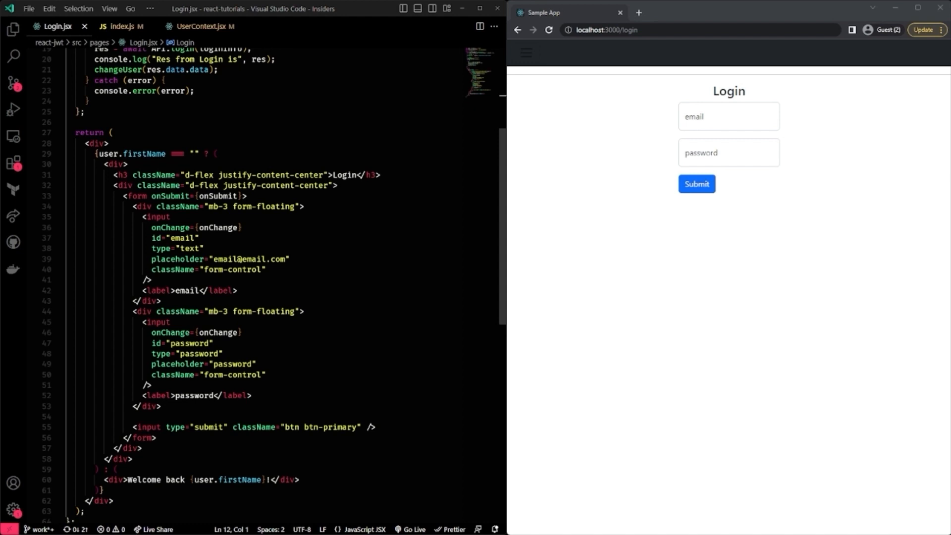
{"action": "scroll", "scroll_direction": "up", "scroll_amount": 3}
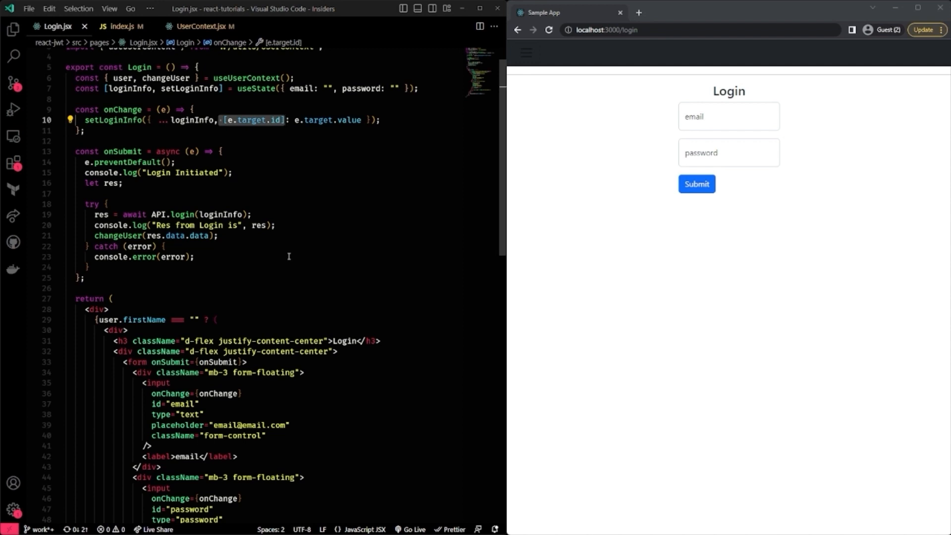
{"action": "mouse_move", "coordinate": [294, 115]}
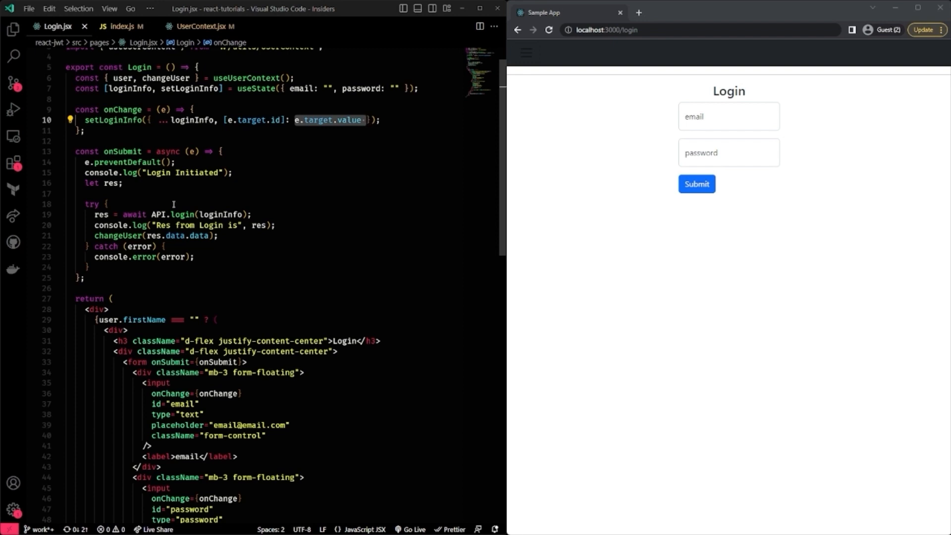
{"action": "left_click", "coordinate": [367, 120]}
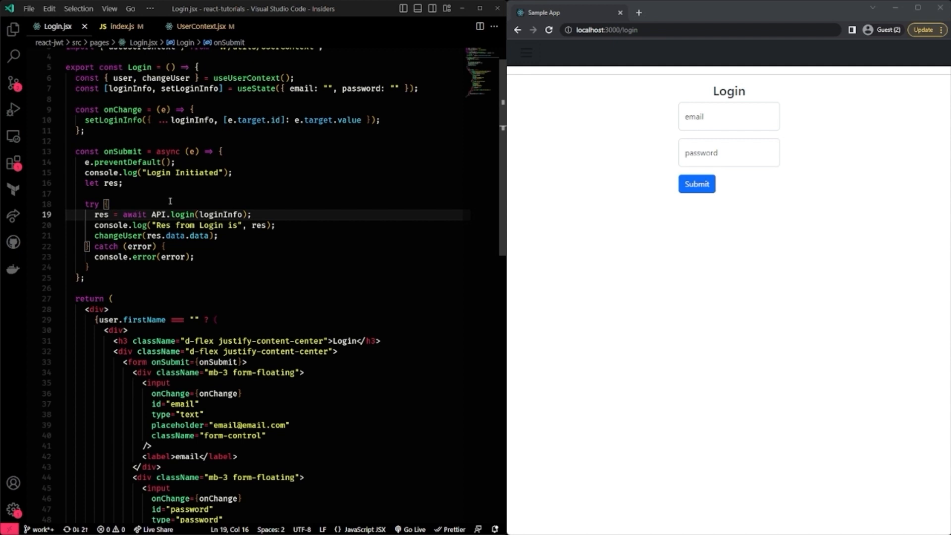
{"action": "mouse_move", "coordinate": [80, 77]}
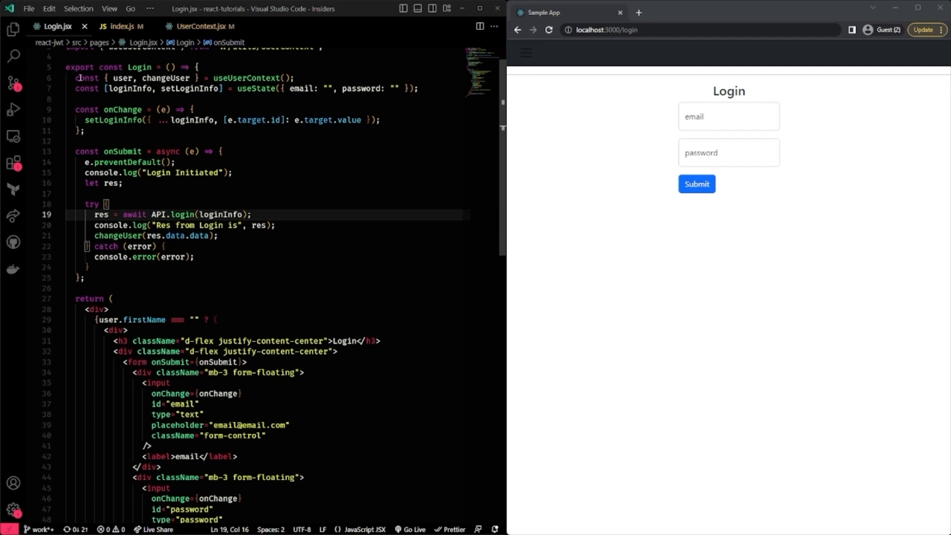
{"action": "left_click", "coordinate": [137, 214]}
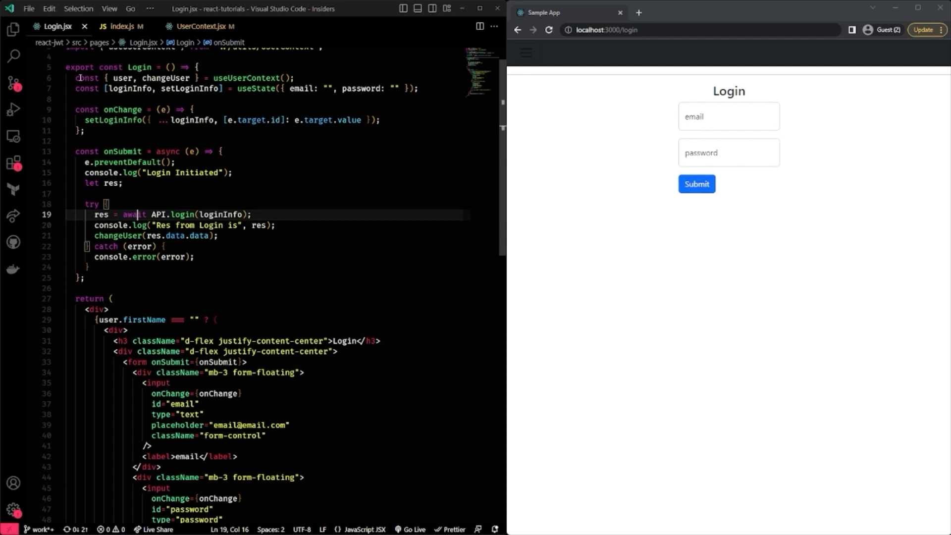
{"action": "mouse_move", "coordinate": [137, 214]}
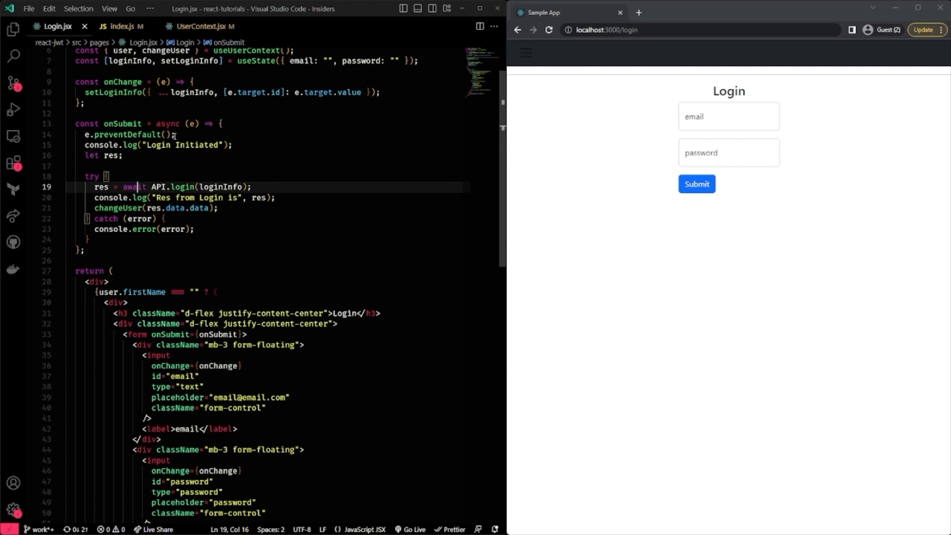
{"action": "left_click", "coordinate": [202, 26]}
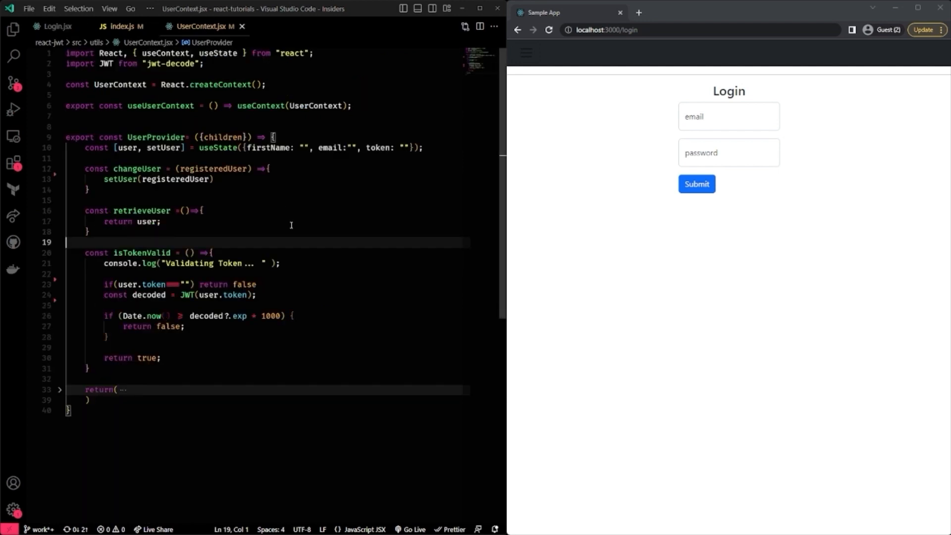
{"action": "mouse_move", "coordinate": [282, 228]}
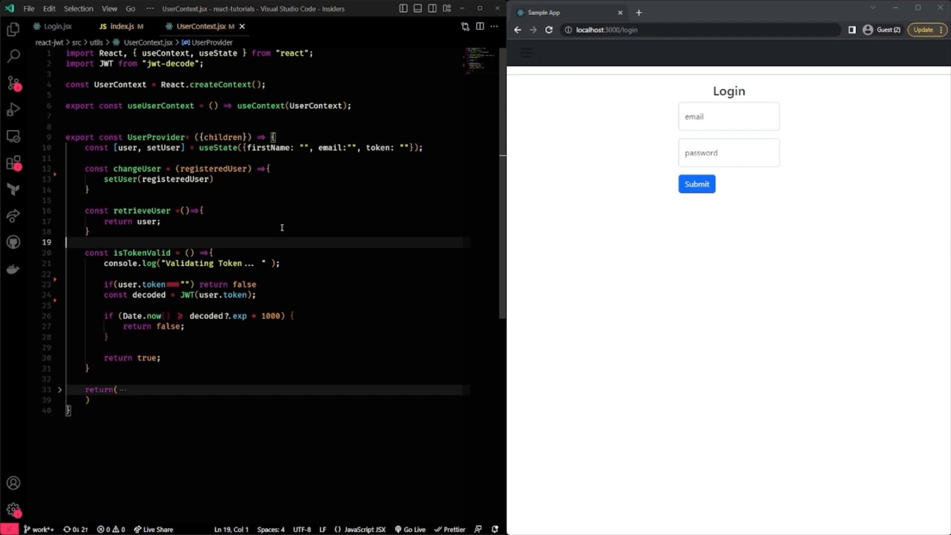
{"action": "left_click", "coordinate": [88, 190]}
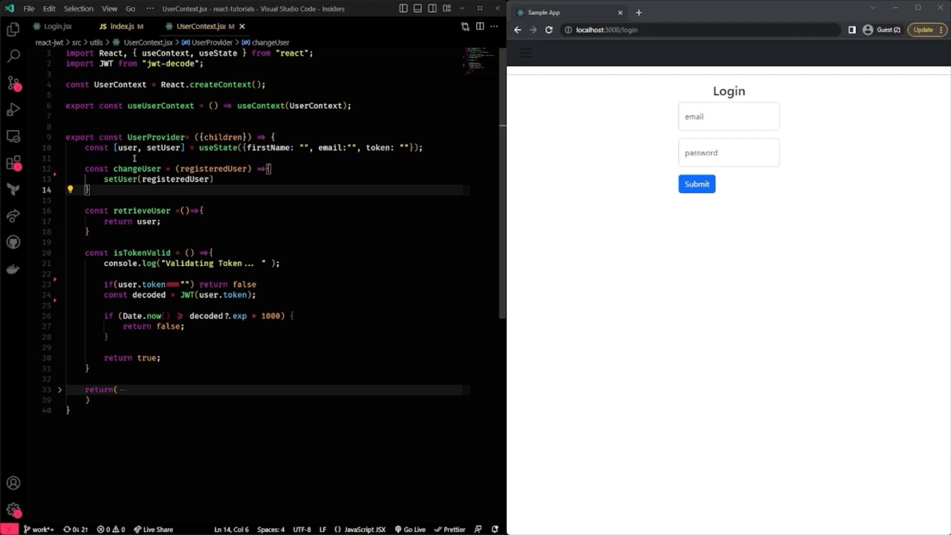
{"action": "left_click", "coordinate": [124, 179]}
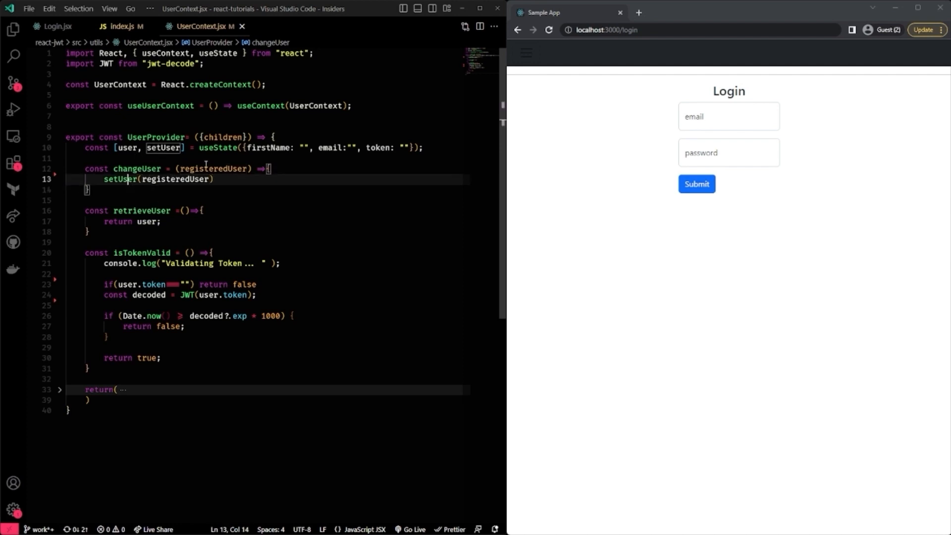
{"action": "left_click", "coordinate": [273, 148]}
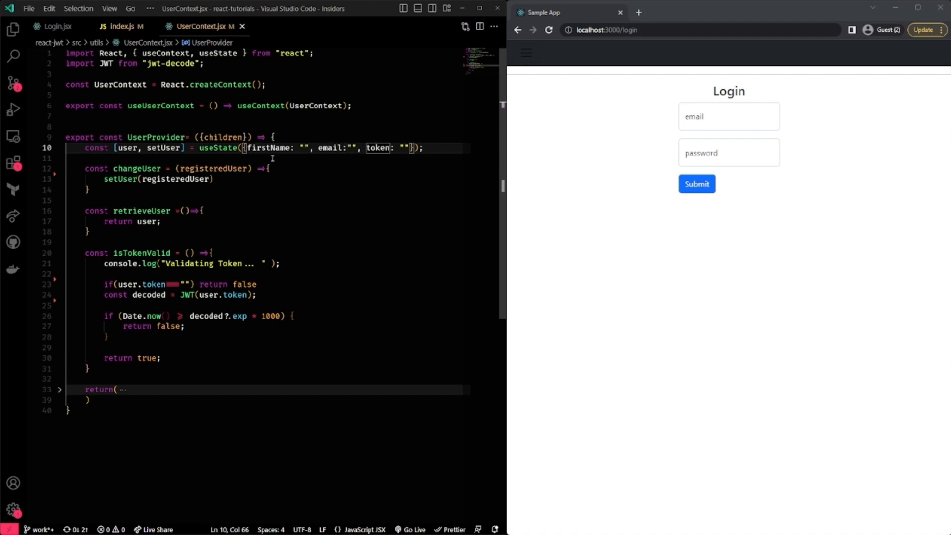
{"action": "mouse_move", "coordinate": [89, 256]}
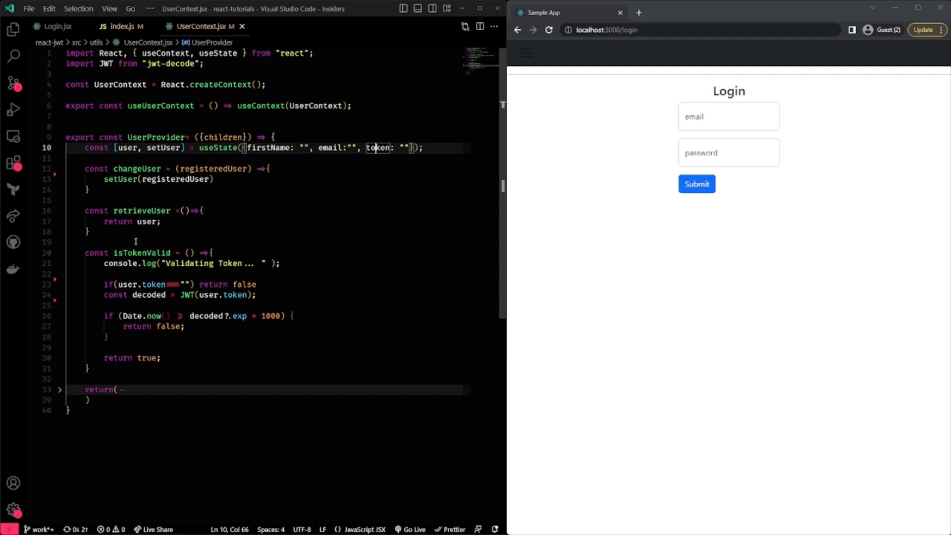
{"action": "mouse_move", "coordinate": [148, 252]}
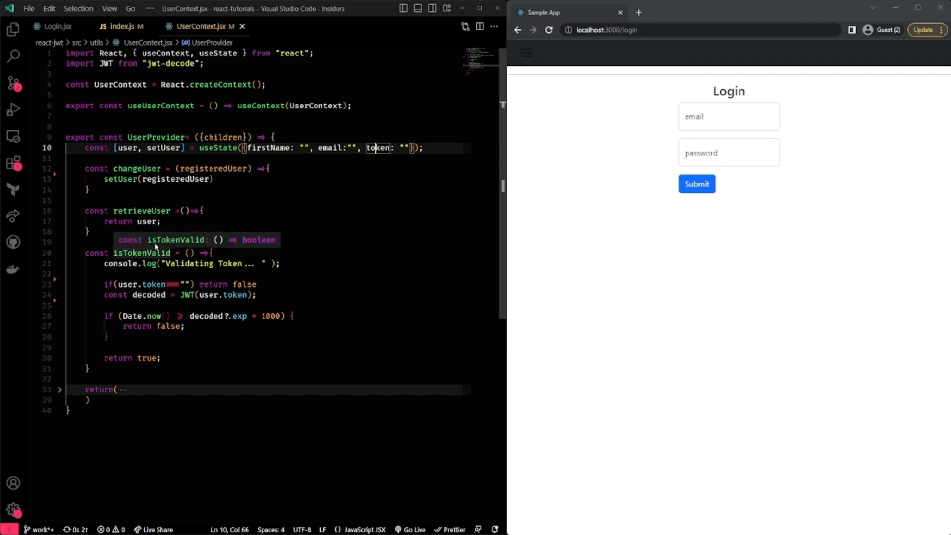
{"action": "mouse_move", "coordinate": [119, 278]}
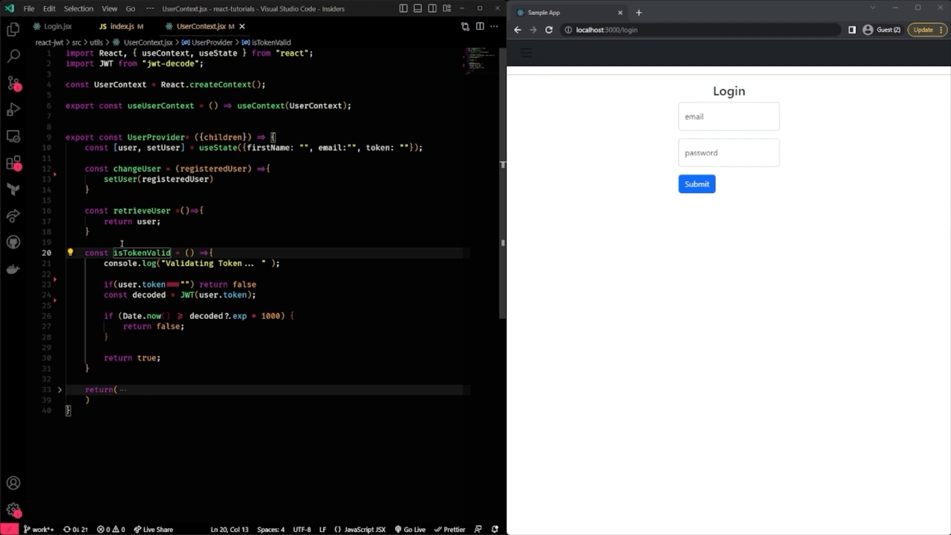
{"action": "mouse_move", "coordinate": [121, 263]}
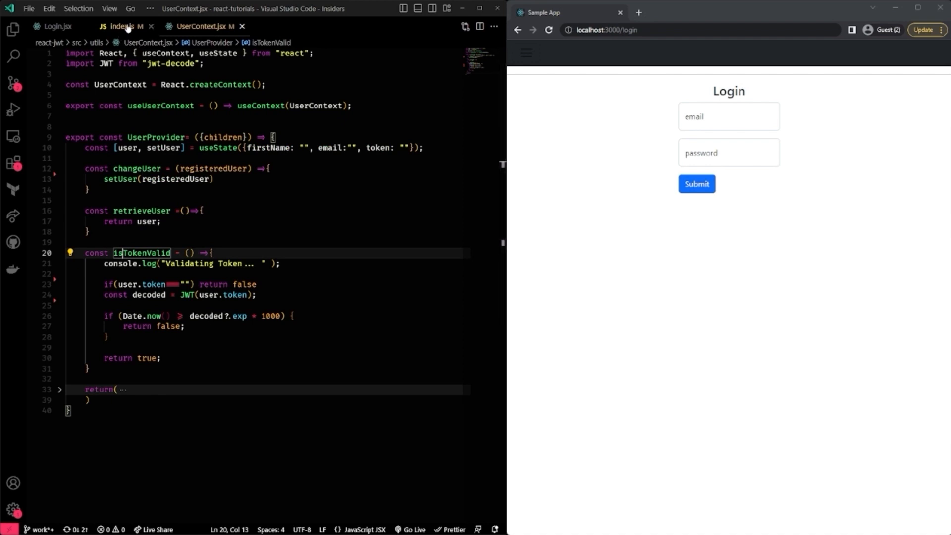
Step: Look over the API login request in index.js, then view Login.jsx's onSubmit handler and form JSX
{"action": "left_click", "coordinate": [121, 26]}
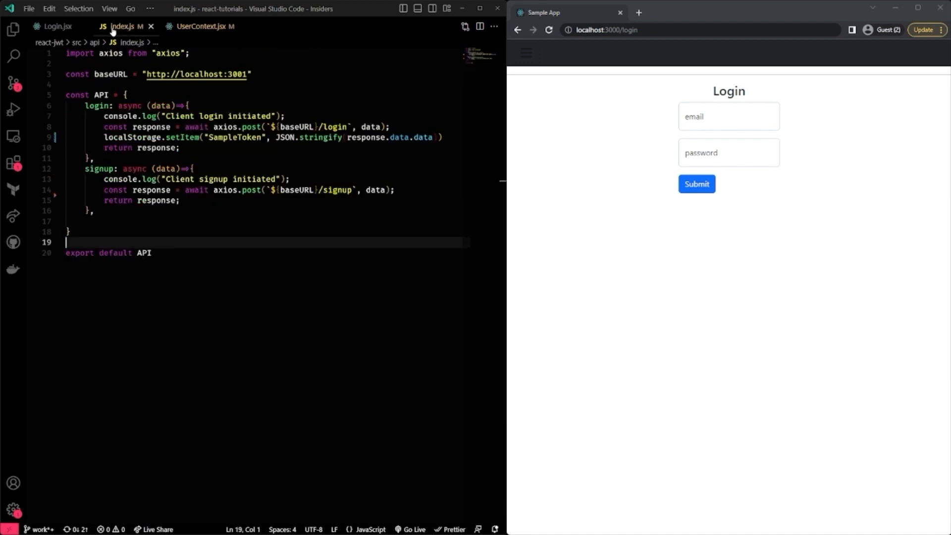
{"action": "left_click", "coordinate": [58, 26]}
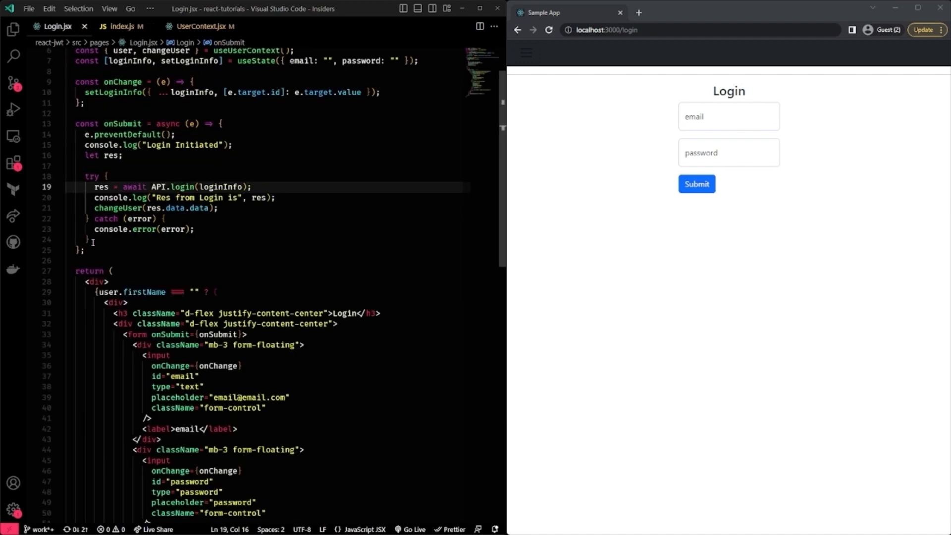
{"action": "scroll", "scroll_direction": "down", "scroll_amount": 3}
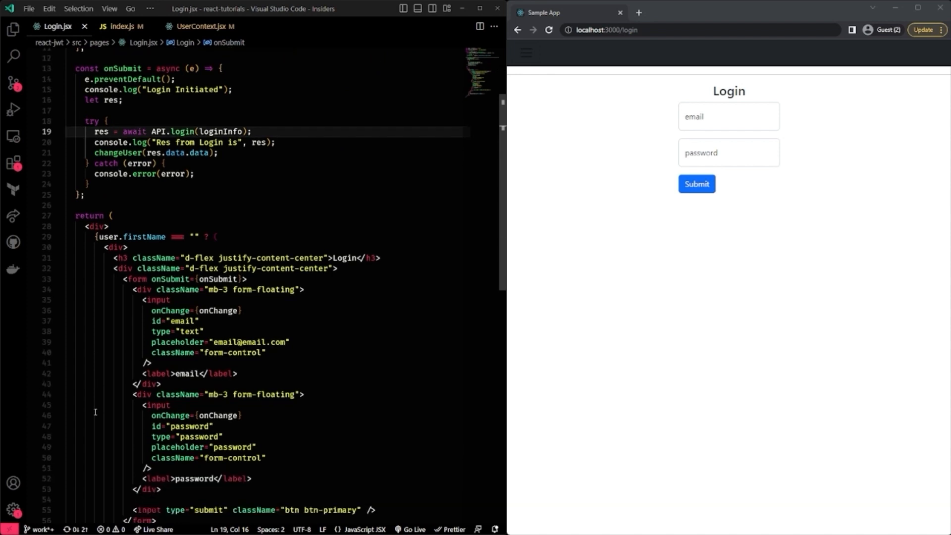
{"action": "mouse_move", "coordinate": [110, 142]}
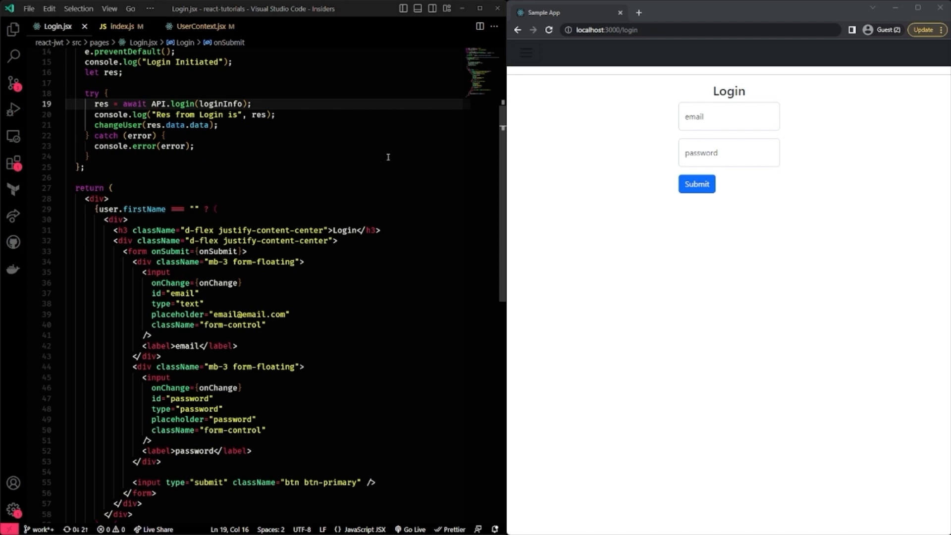
Step: Enter the email and password in the app's login form and submit to reach the welcome page
{"action": "left_click", "coordinate": [728, 116]}
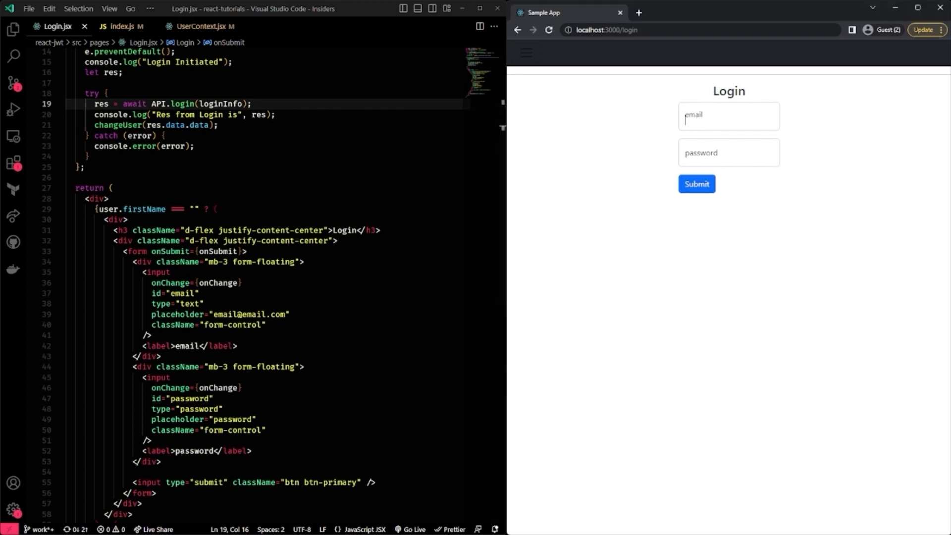
{"action": "left_click", "coordinate": [728, 116]}
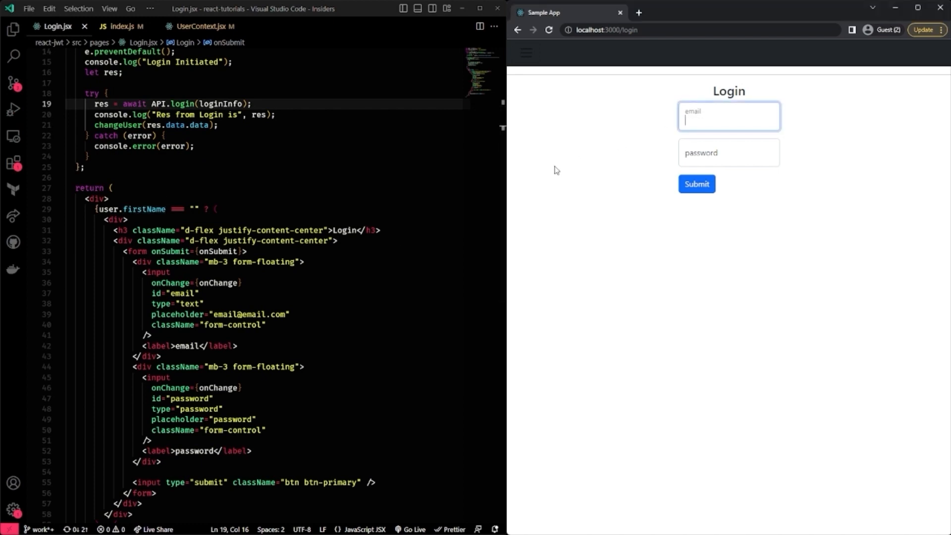
{"action": "type", "text": "xxxx@"}
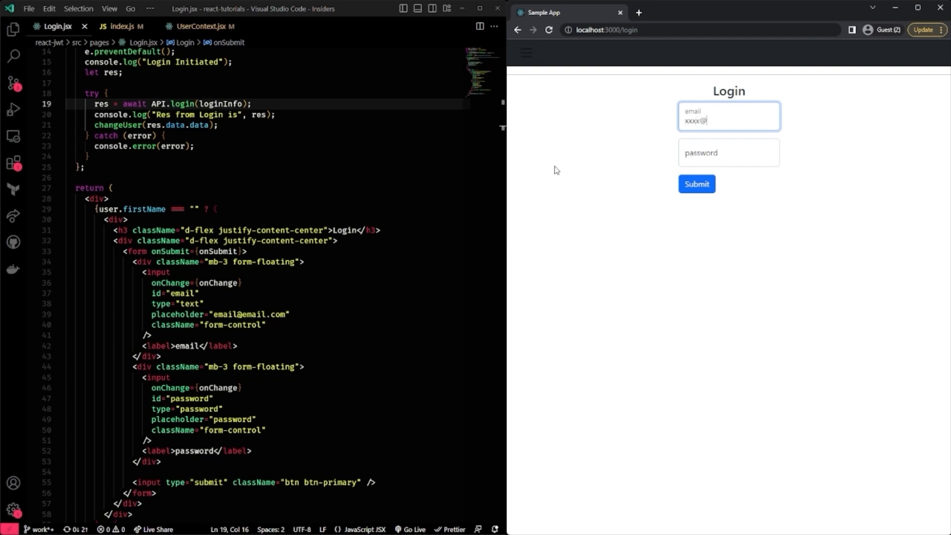
{"action": "type", "text": "g"}
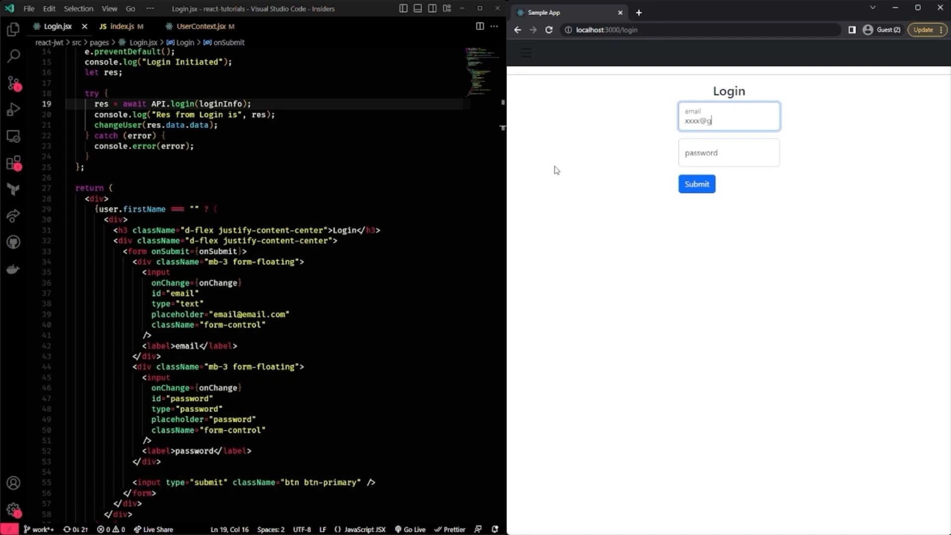
{"action": "type", "text": "amil.com"}
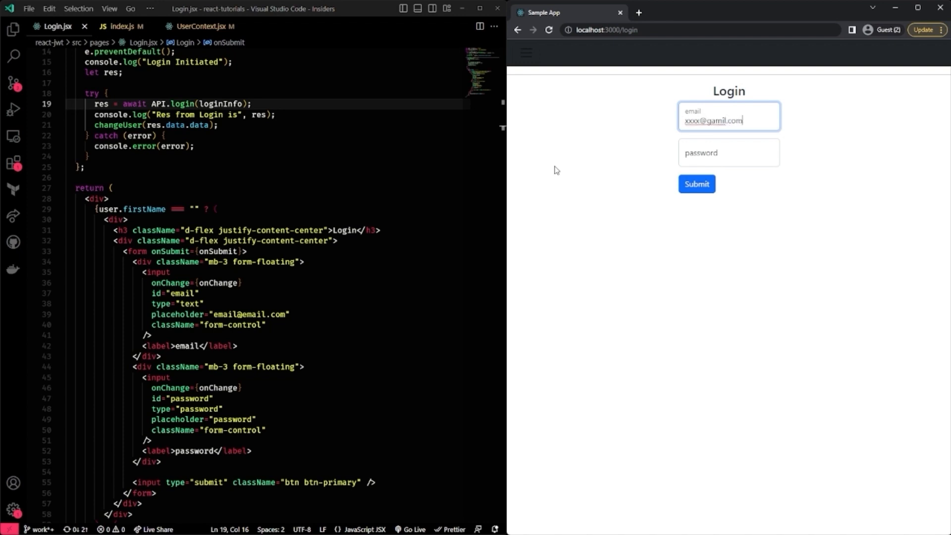
{"action": "left_click", "coordinate": [728, 153]}
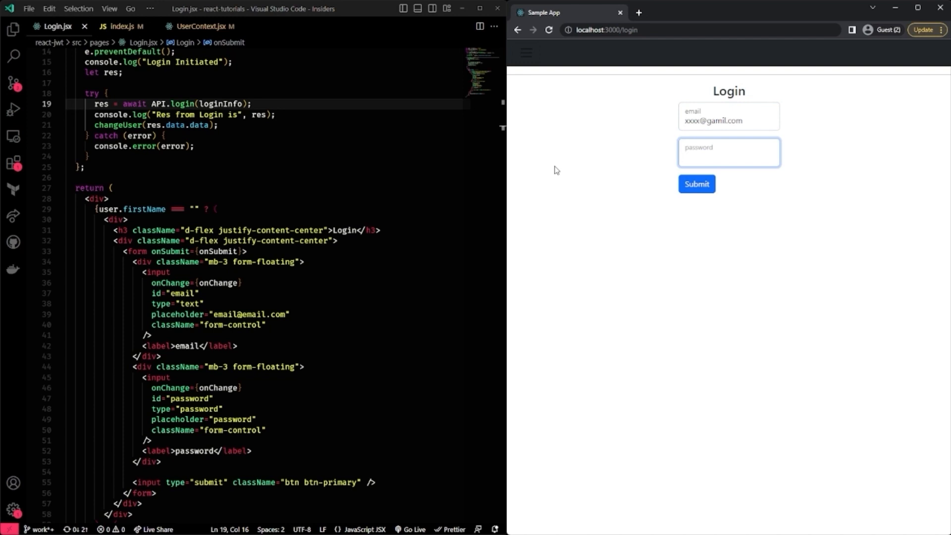
{"action": "left_click", "coordinate": [695, 184]}
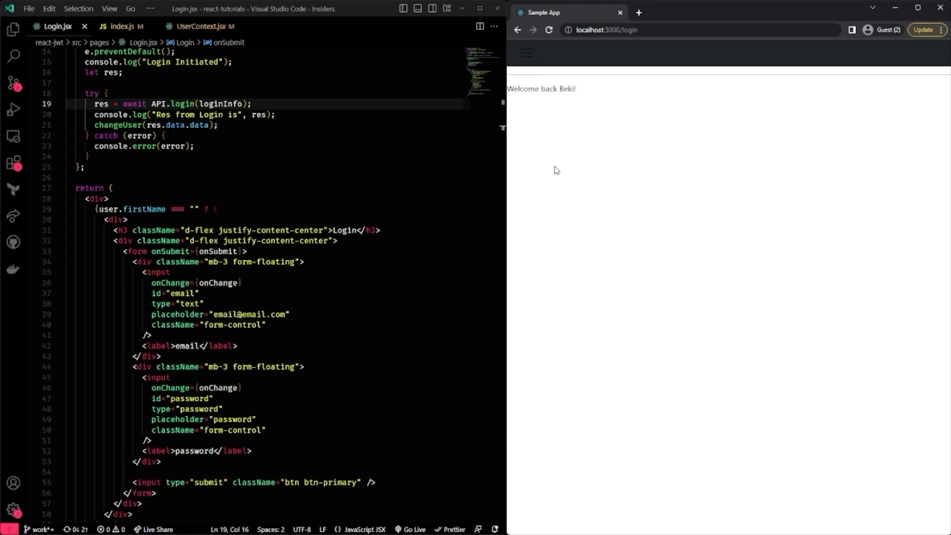
{"action": "left_click", "coordinate": [203, 25]}
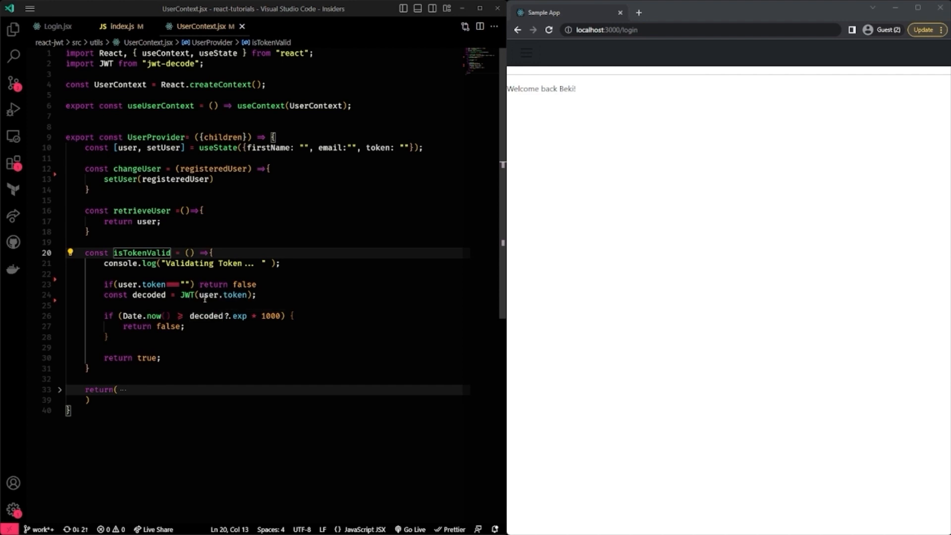
{"action": "mouse_move", "coordinate": [173, 64]}
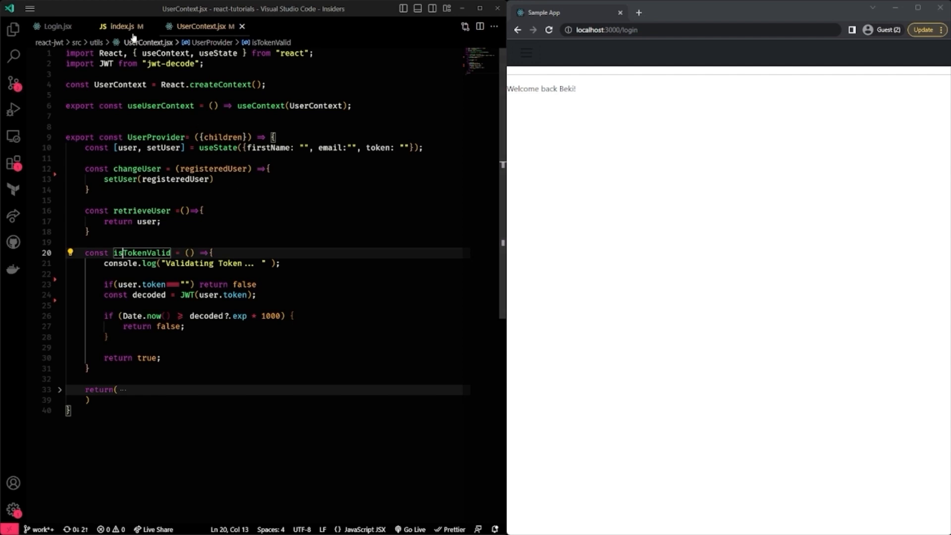
{"action": "left_click", "coordinate": [57, 26]}
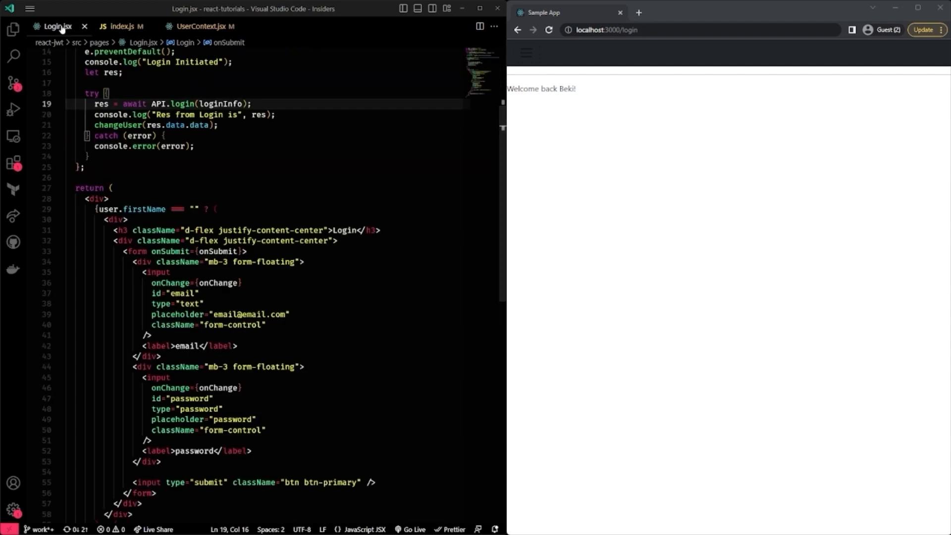